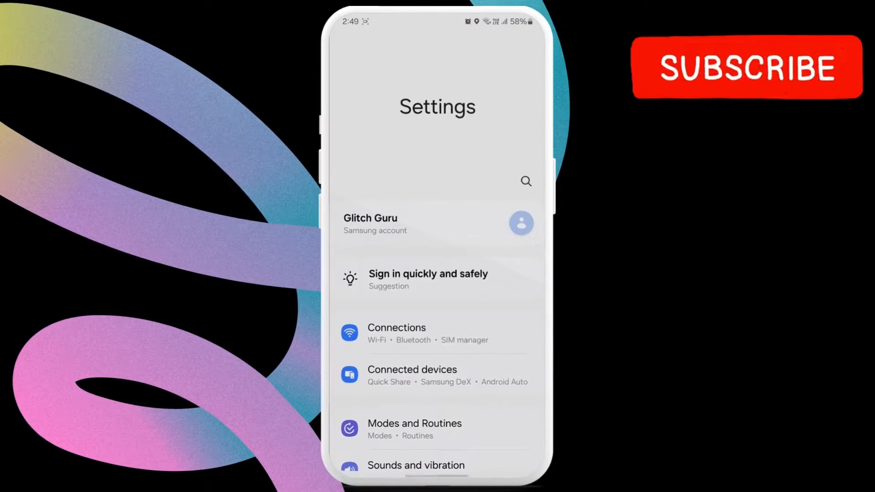
- Unlock developer mode from Software information via the Build number entry
scroll("down", 3)
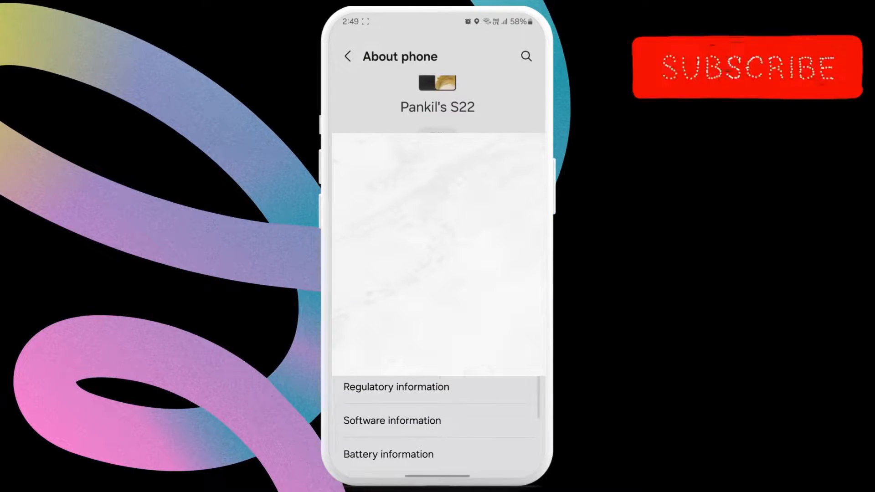
left_click(392, 420)
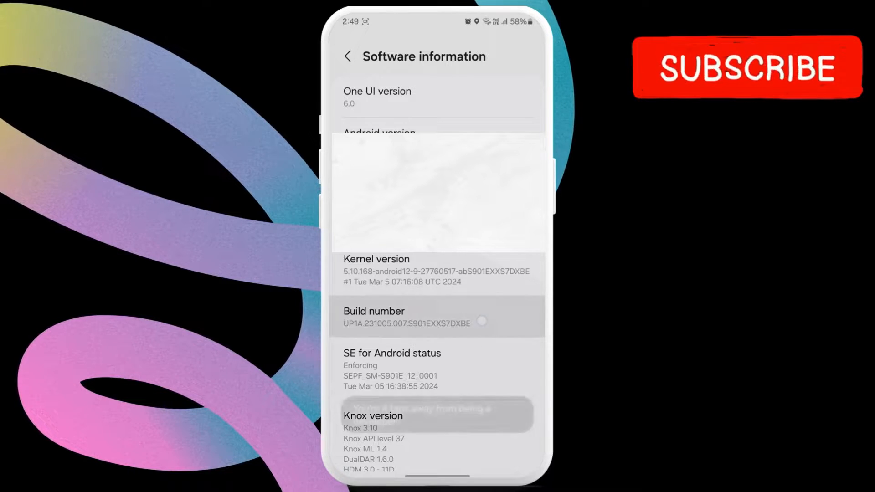
left_click(438, 317)
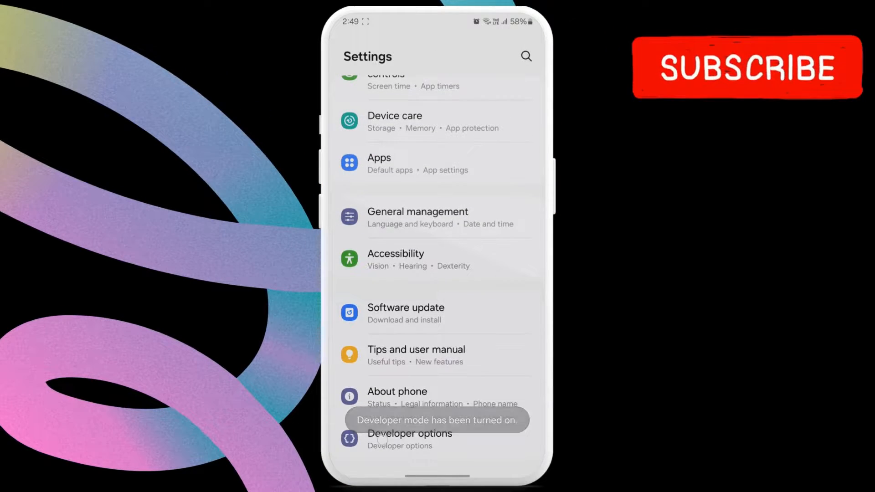
- In Developer options, find 'refr' in search and switch Show refresh rate on
left_click(409, 434)
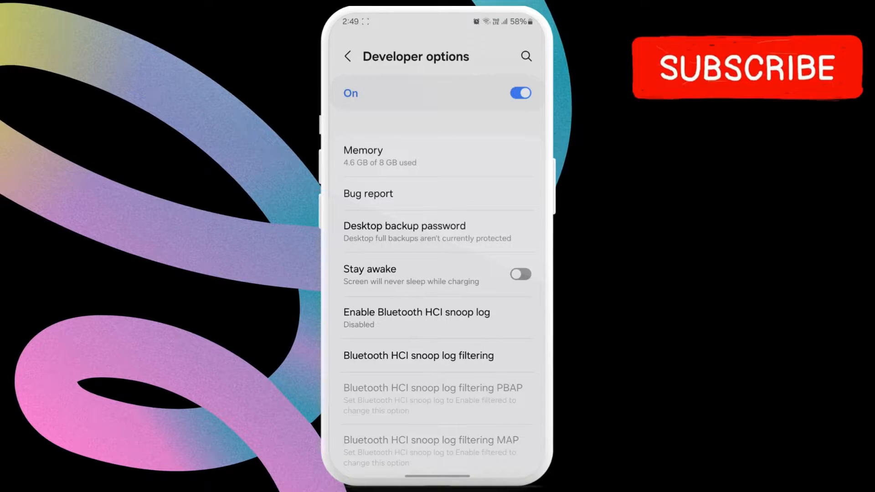
left_click(525, 55)
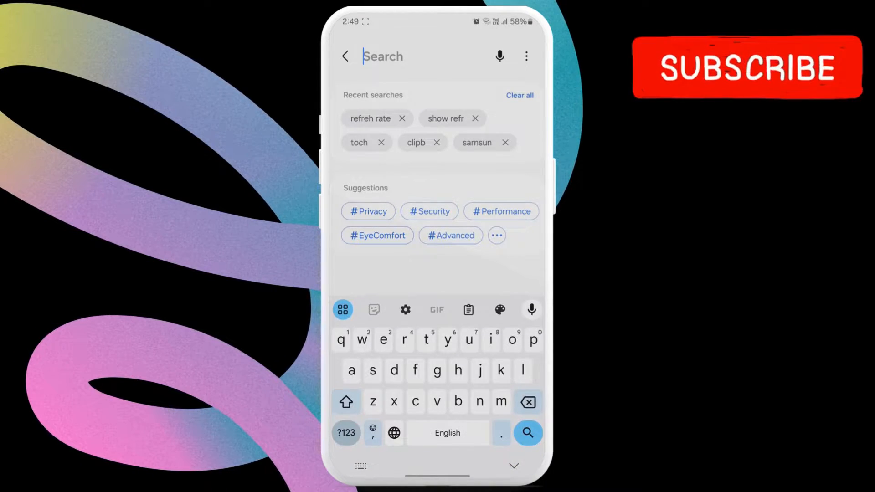
type("refres")
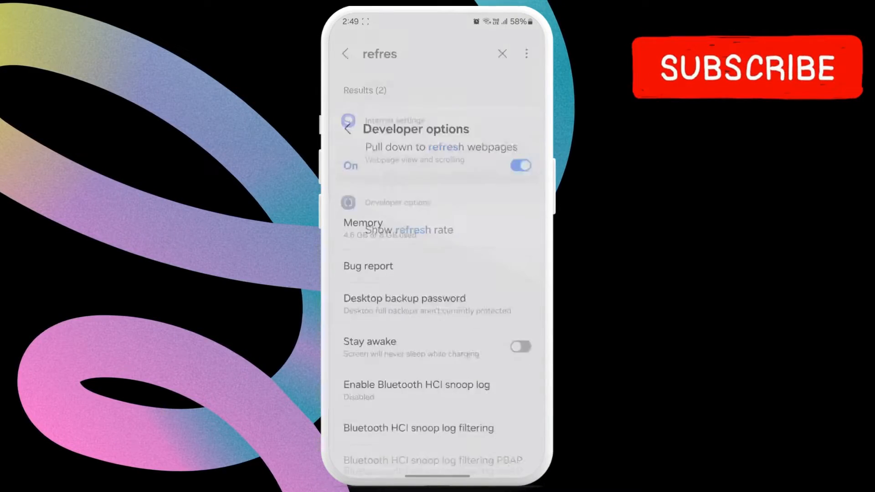
left_click(416, 129)
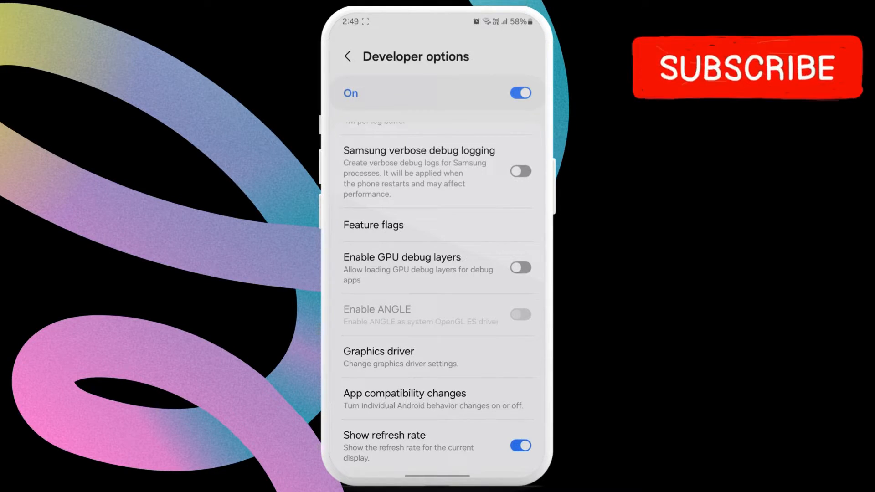
left_click(348, 56)
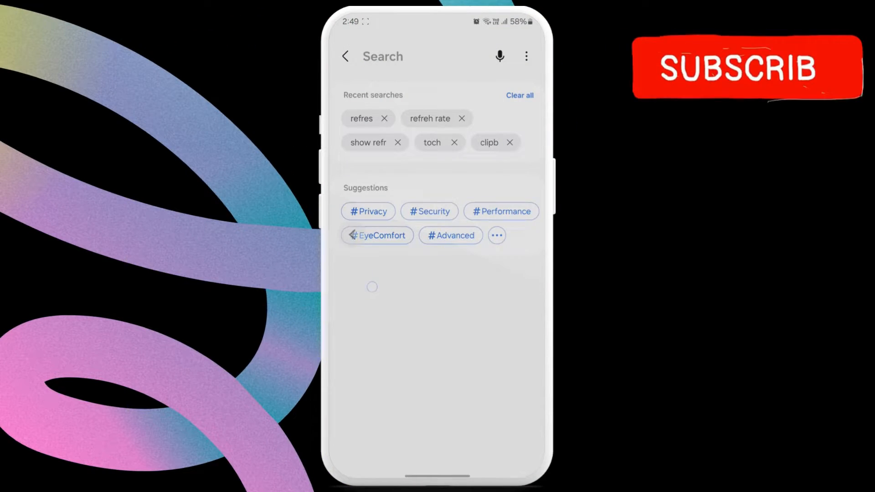
- Reach the Motion smoothness page under Display, currently set to Adaptive
left_click(346, 56)
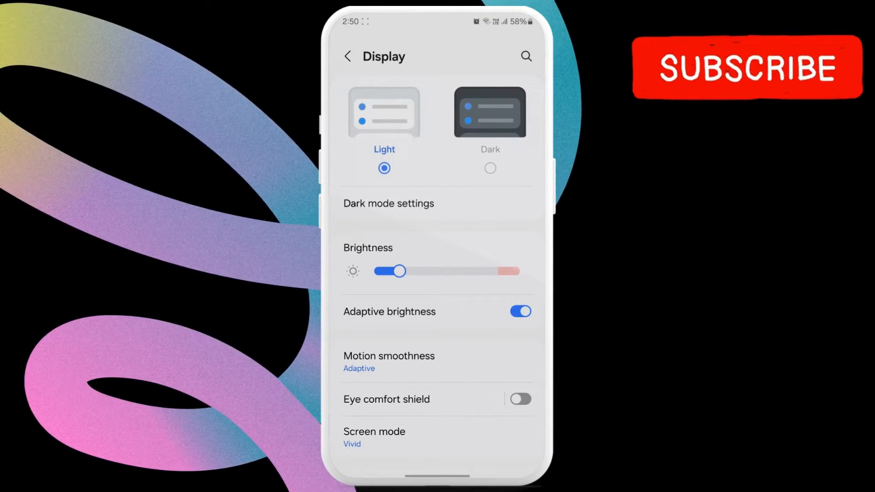
left_click(388, 361)
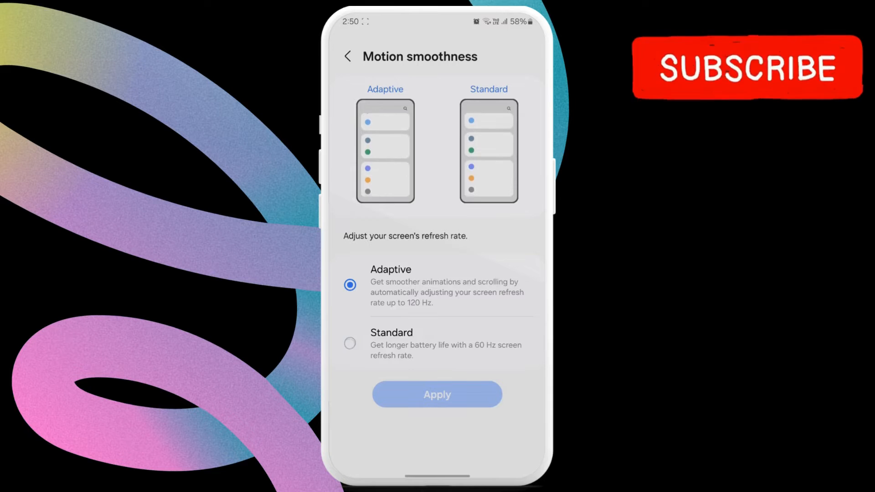
- Select Standard (60 Hz) motion smoothness and apply it
left_click(350, 343)
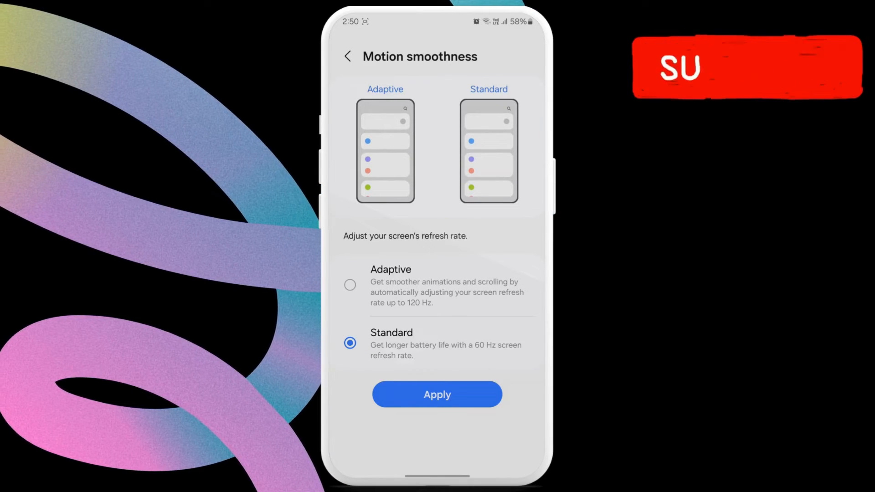
left_click(348, 56)
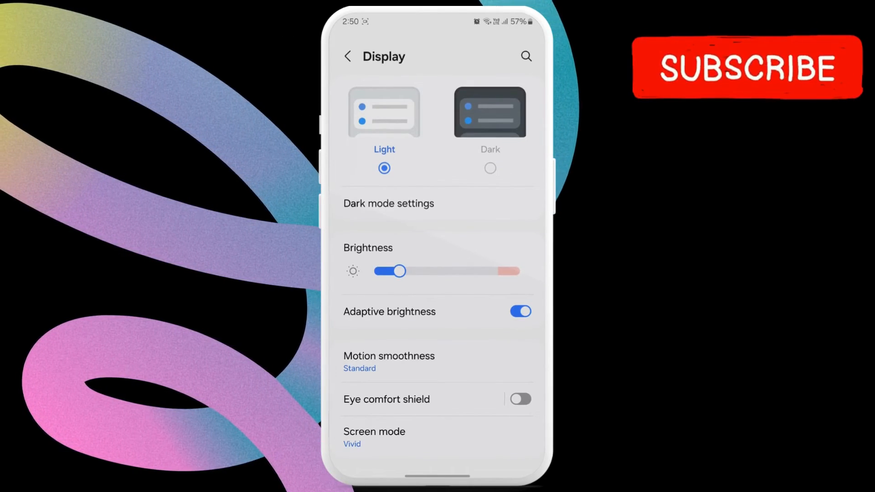